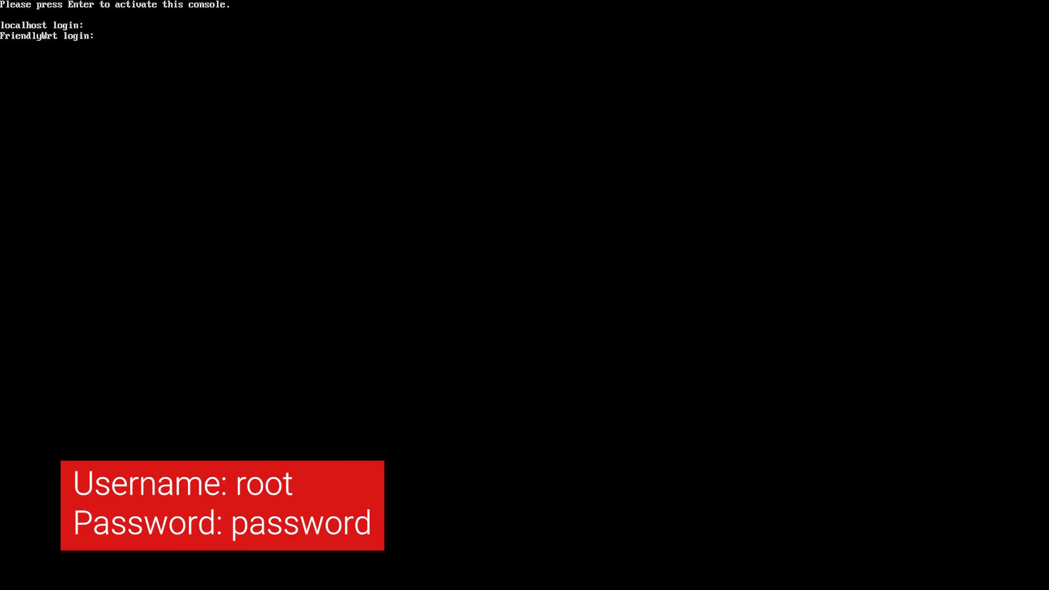
Step: Log in to the FriendlyWrt 22.03.0 console as root
{"action": "type", "text": "root"}
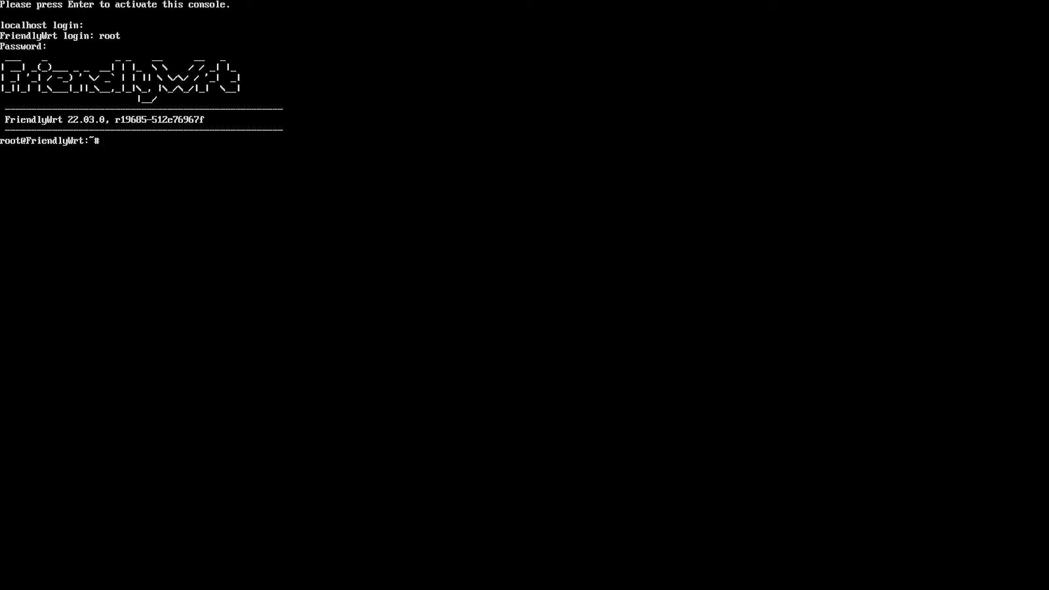
Step: Run ifconfig, ip link and lspci, showing only loopback up and eth0-eth2 down
{"action": "type", "text": "ifconfig"}
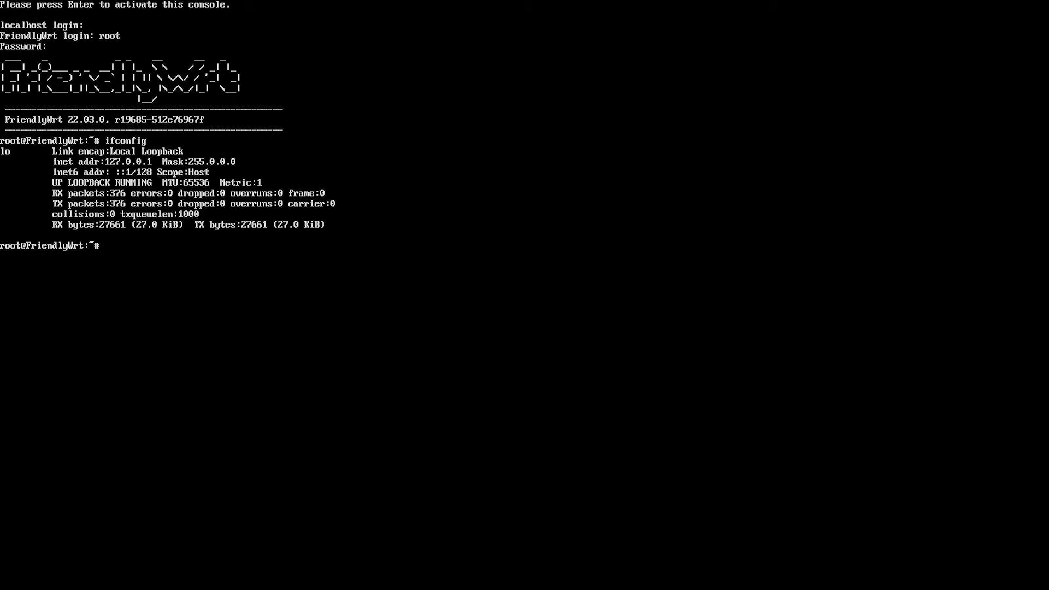
{"action": "type", "text": "ip link"}
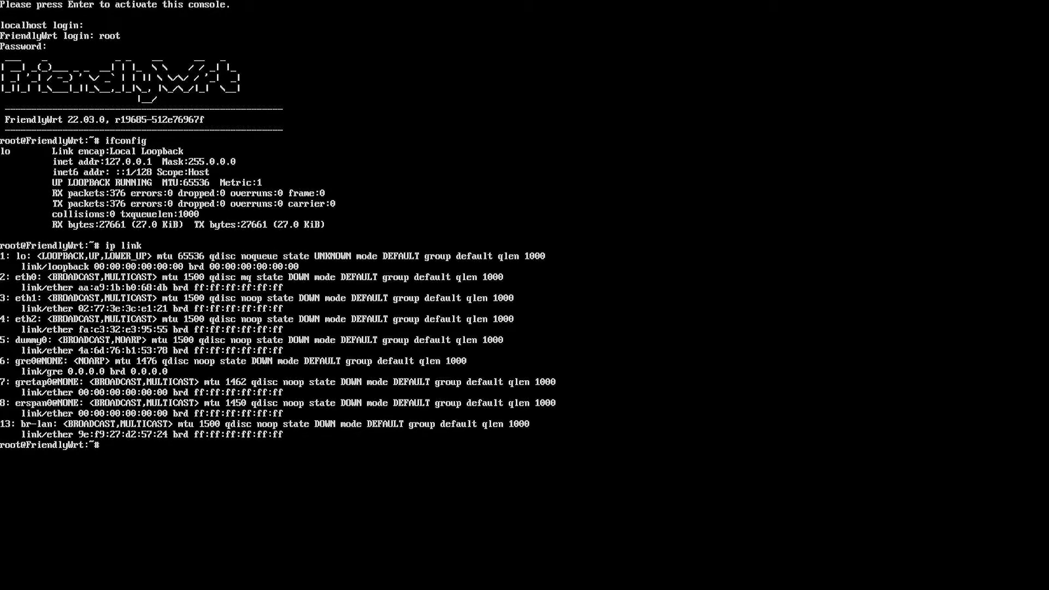
{"action": "type", "text": "lspci"}
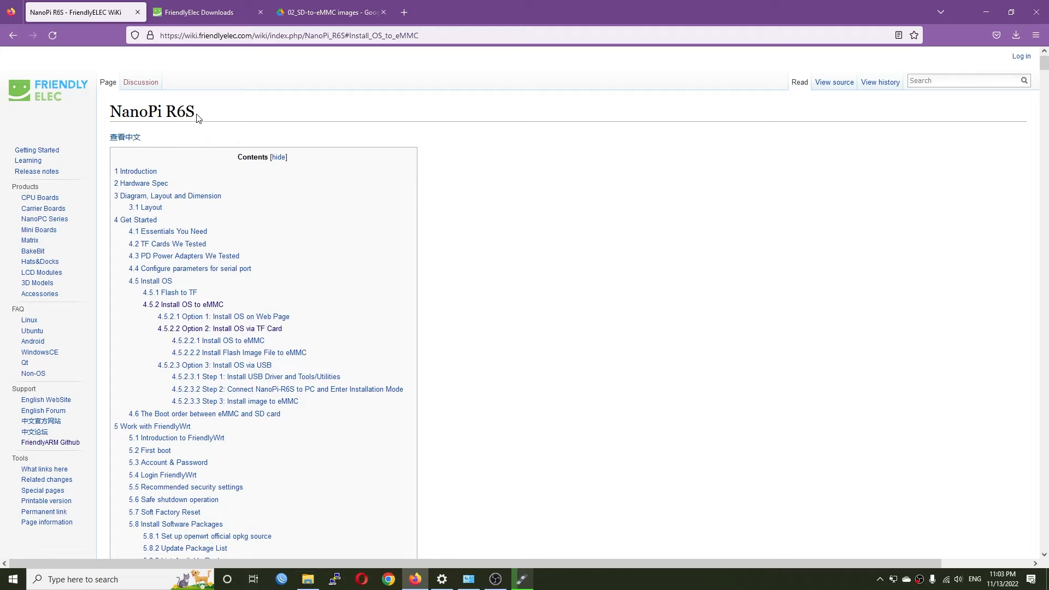
{"action": "mouse_move", "coordinate": [214, 328]}
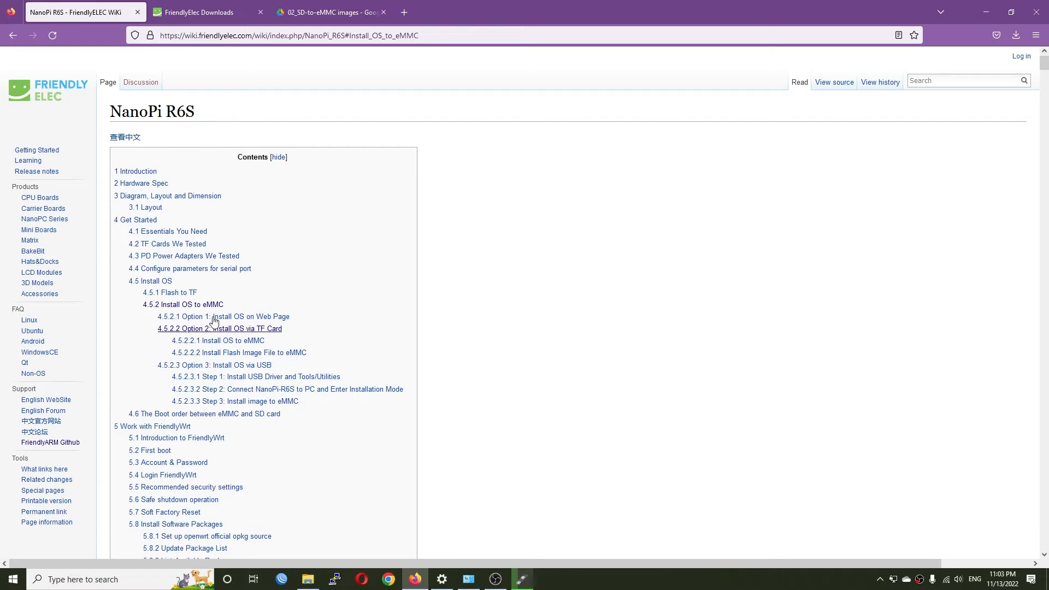
{"action": "mouse_move", "coordinate": [192, 306]}
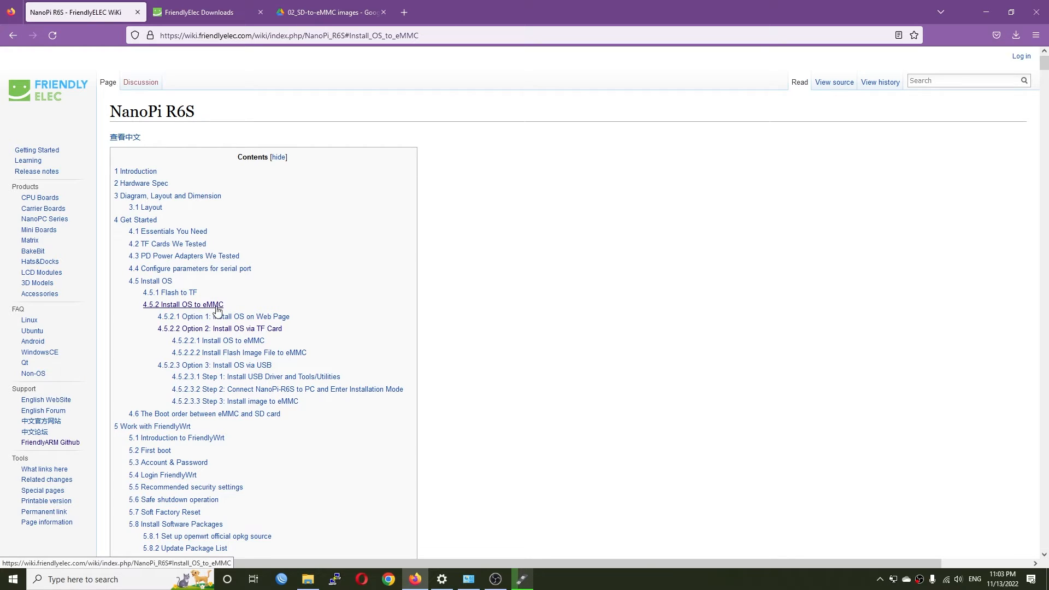
{"action": "mouse_move", "coordinate": [204, 315]}
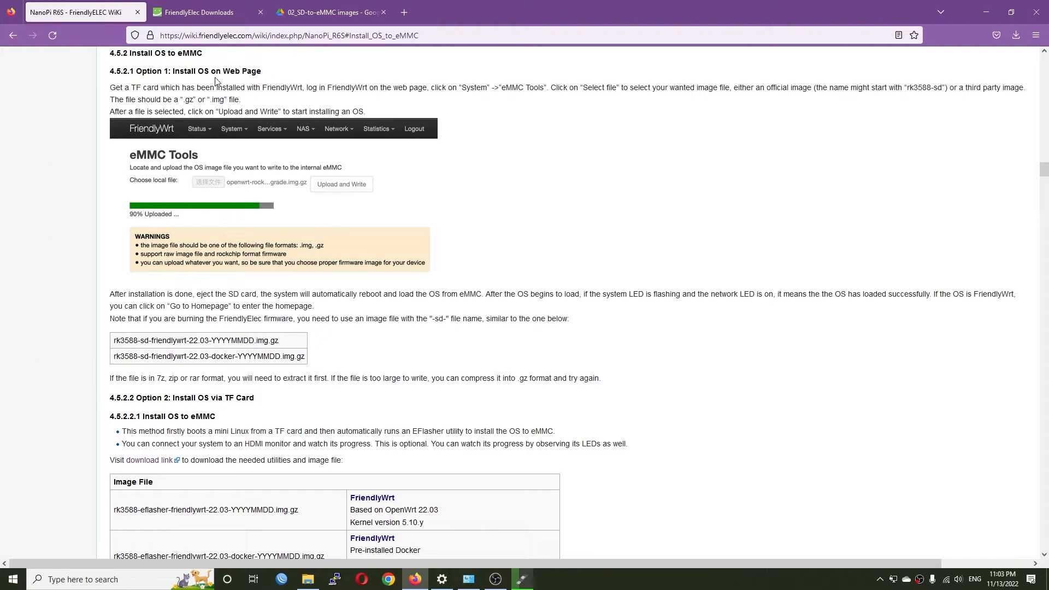
{"action": "mouse_move", "coordinate": [228, 176]}
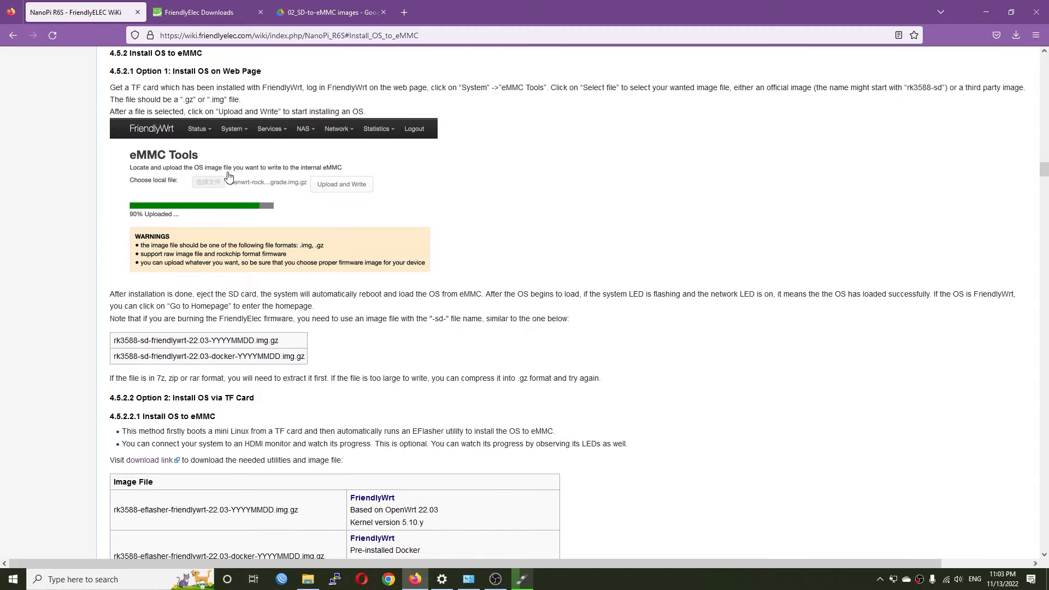
{"action": "mouse_move", "coordinate": [267, 407]}
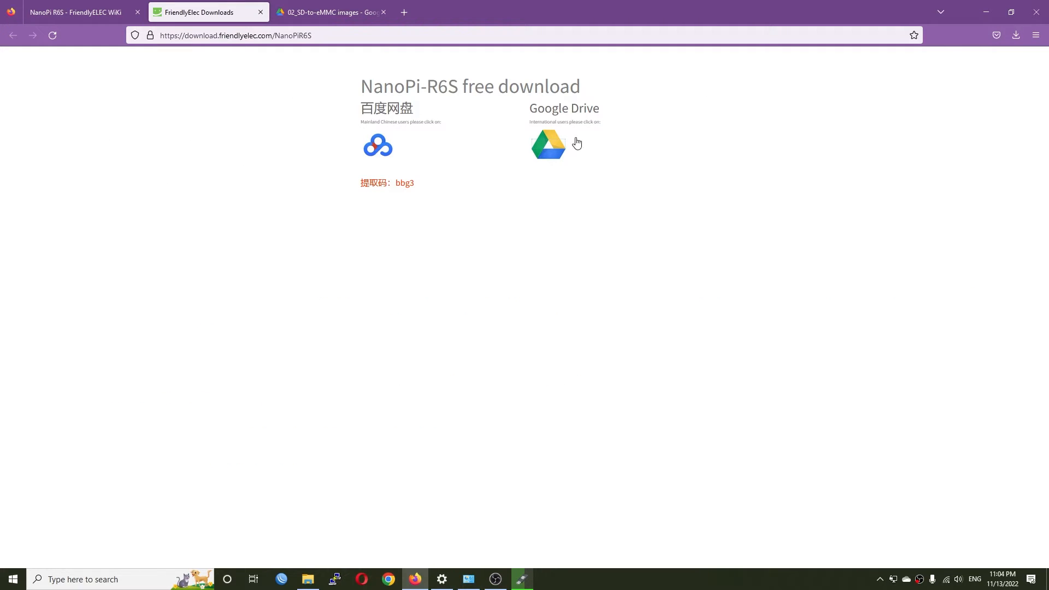
Step: Switch to the Google Drive tab with the shared 02_SD-to-eMMC images folder
{"action": "left_click", "coordinate": [327, 12]}
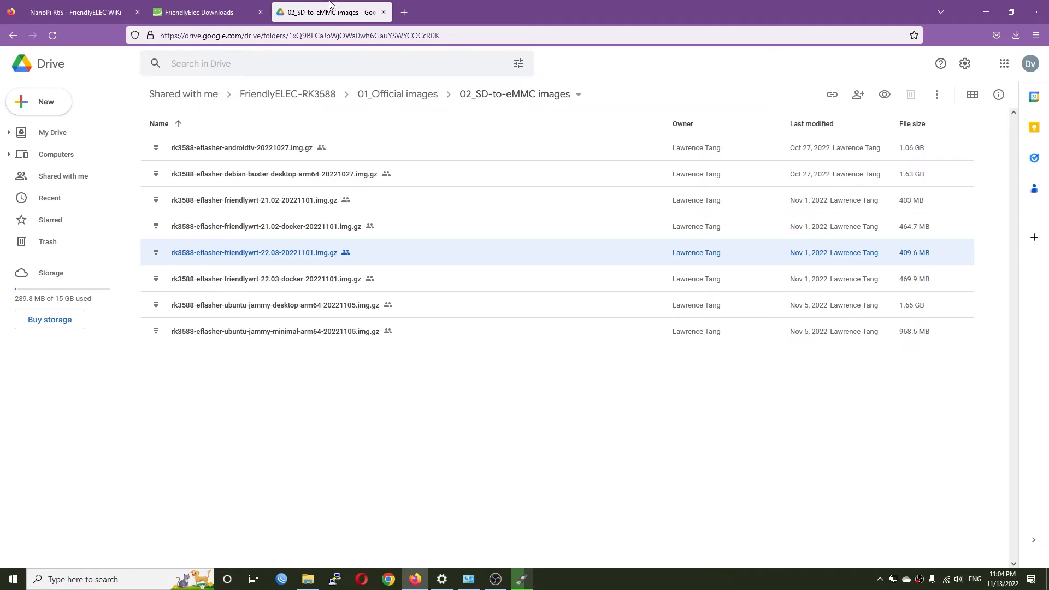
{"action": "mouse_move", "coordinate": [397, 94]}
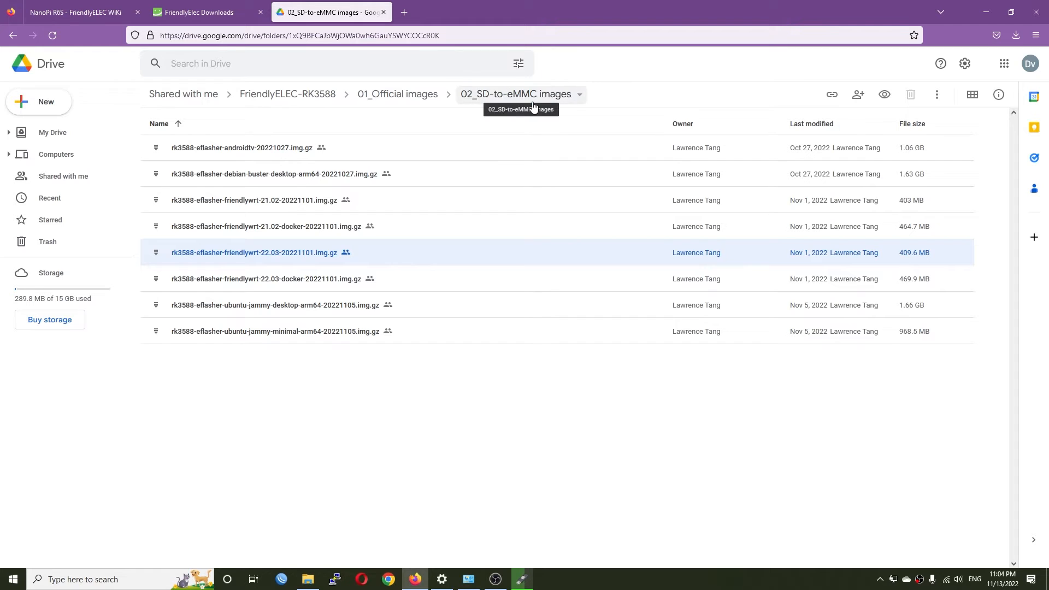
{"action": "mouse_move", "coordinate": [524, 105]}
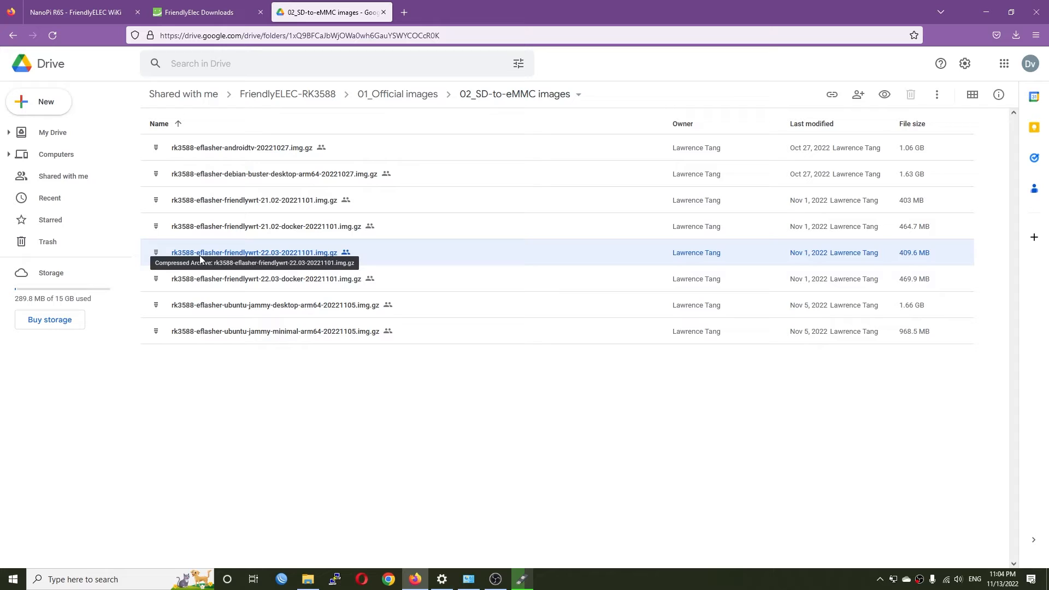
{"action": "mouse_move", "coordinate": [231, 261]}
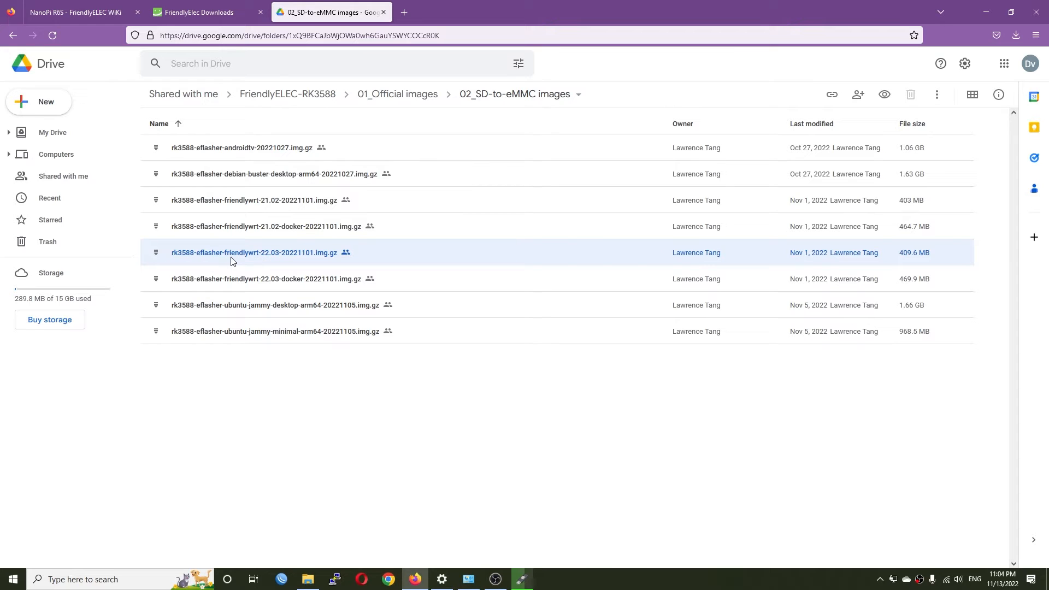
{"action": "mouse_move", "coordinate": [245, 226]}
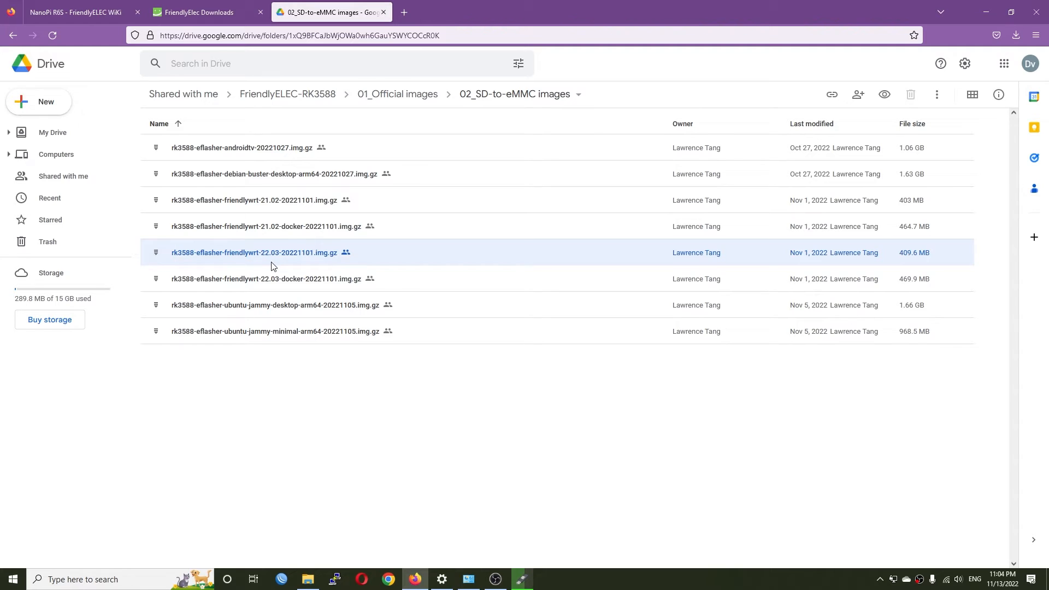
{"action": "mouse_move", "coordinate": [253, 253]}
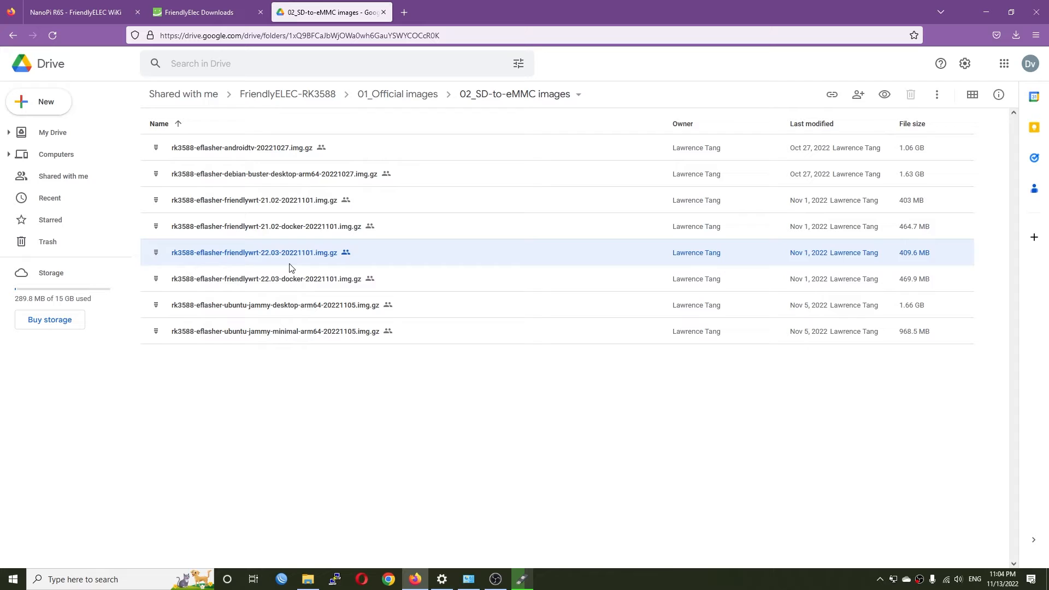
{"action": "mouse_move", "coordinate": [801, 207]}
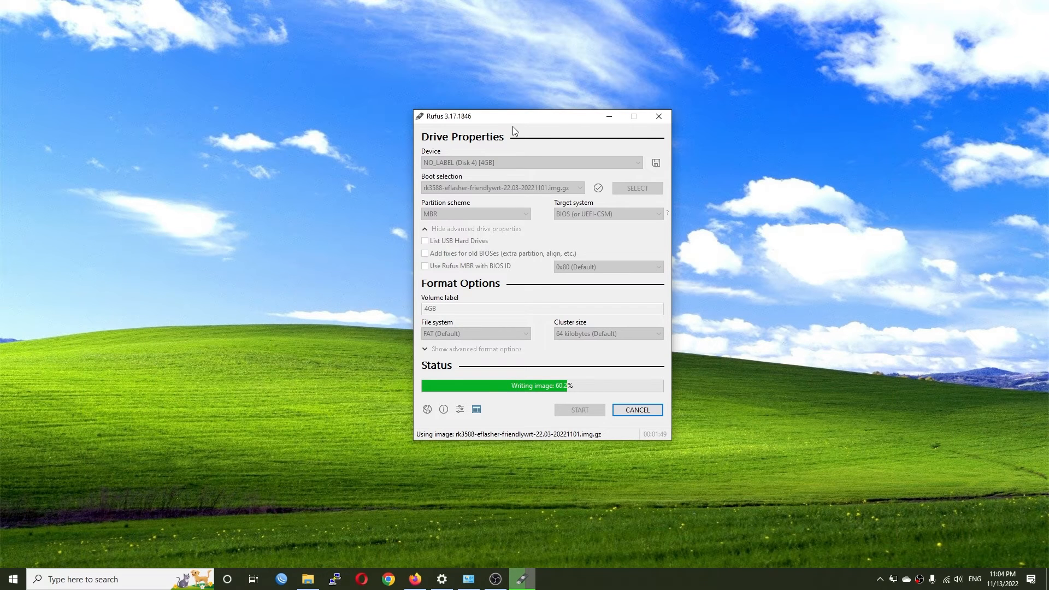
{"action": "mouse_move", "coordinate": [533, 195]}
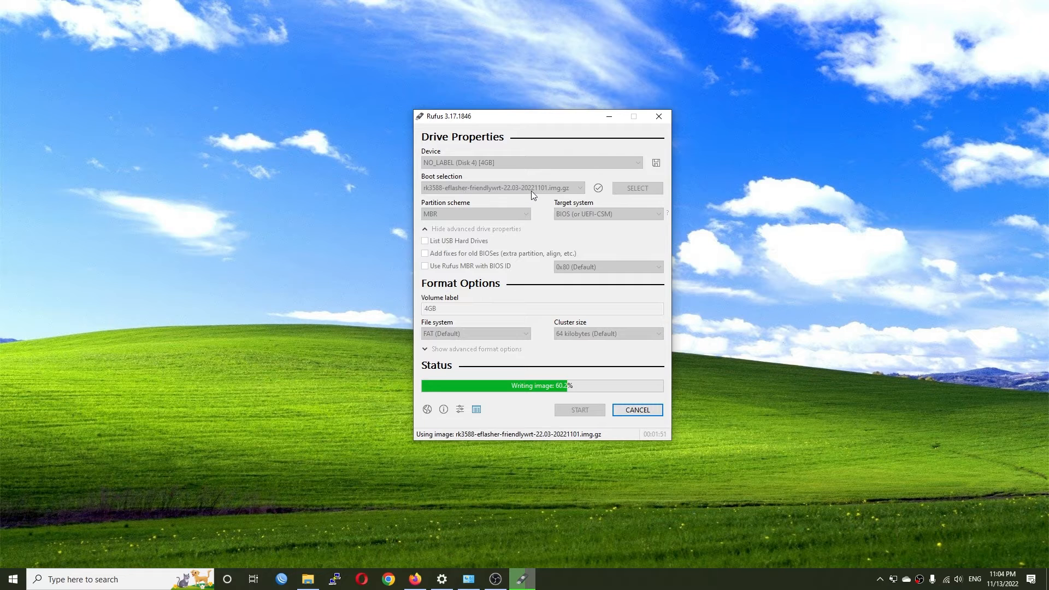
{"action": "mouse_move", "coordinate": [500, 169]}
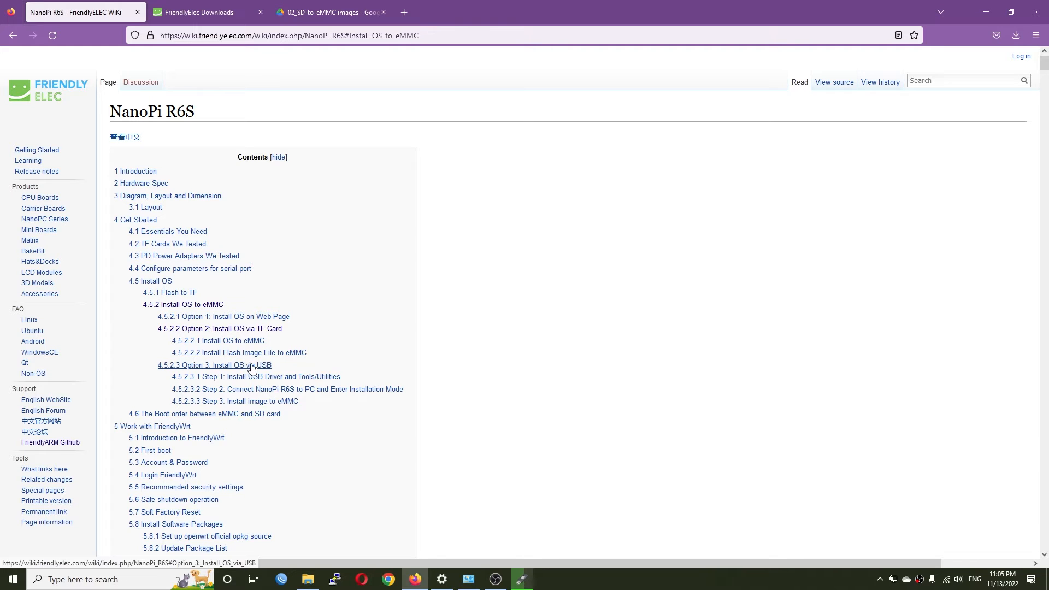
{"action": "mouse_move", "coordinate": [315, 372]}
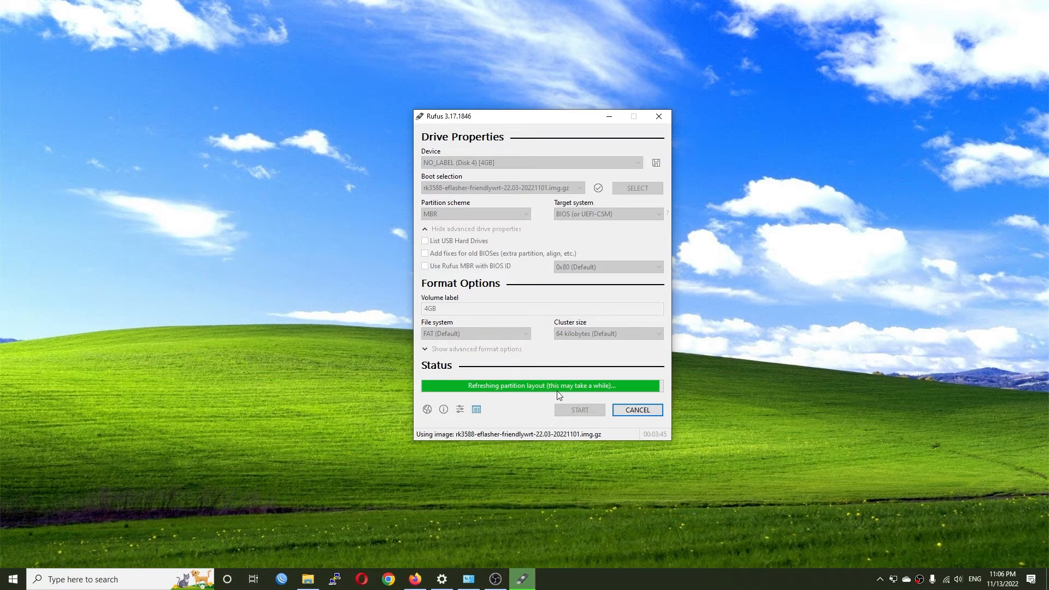
{"action": "mouse_move", "coordinate": [548, 356]}
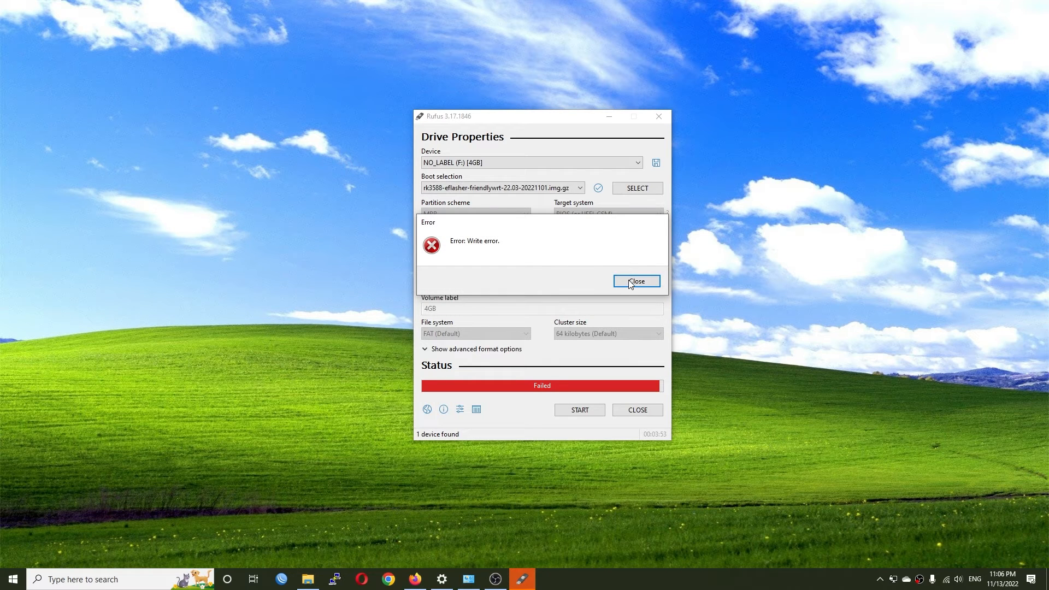
Step: Dismiss the Rufus write error and reselect the FriendlyWrt eflasher .img image
{"action": "left_click", "coordinate": [635, 281]}
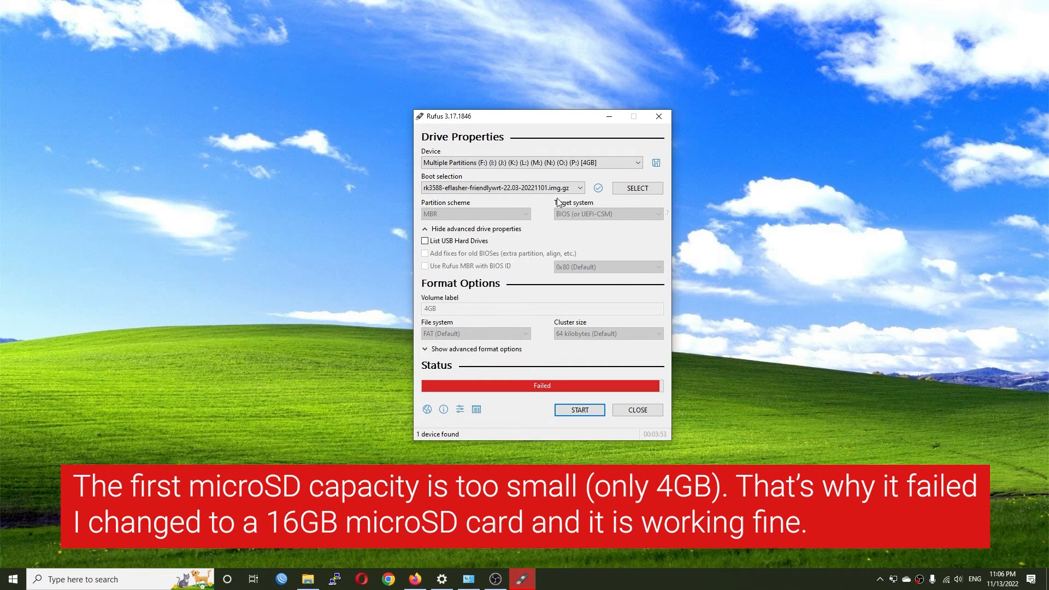
{"action": "left_click", "coordinate": [578, 409]}
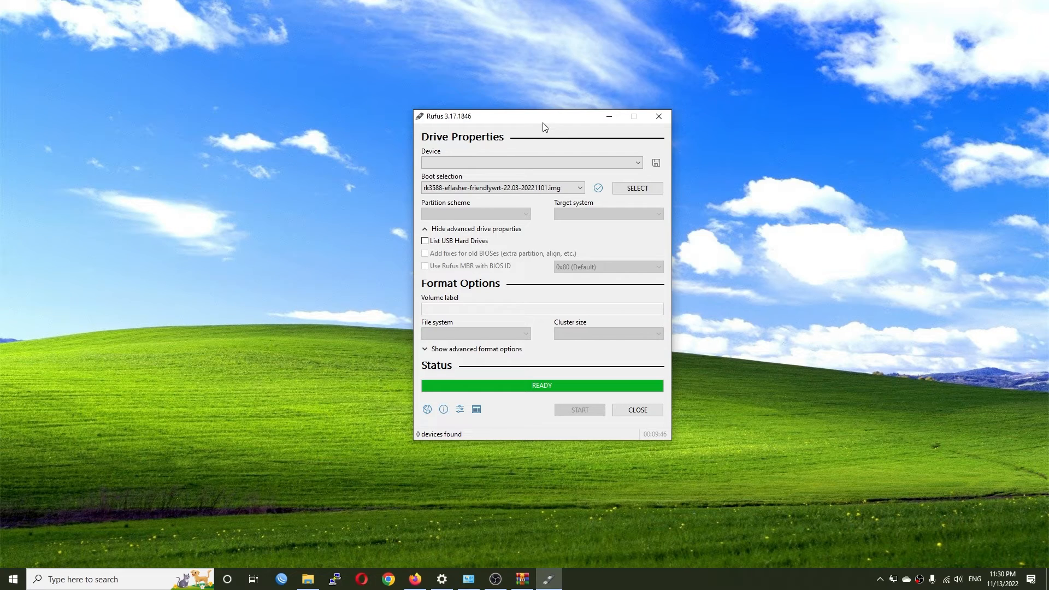
Step: Load the extracted rk3588-eflasher-friendlywrt-22.03-20221101.img so Rufus shows READY
{"action": "left_click", "coordinate": [578, 409]}
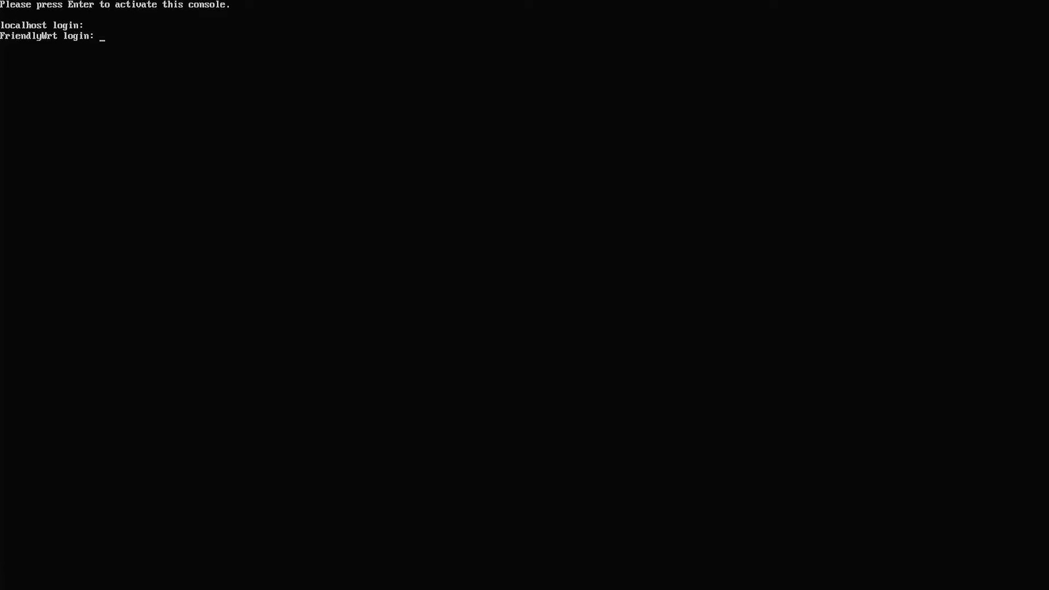
Step: Log in as root on FriendlyWrt 22.03.2 and start an ifconfig check
{"action": "type", "text": "root"}
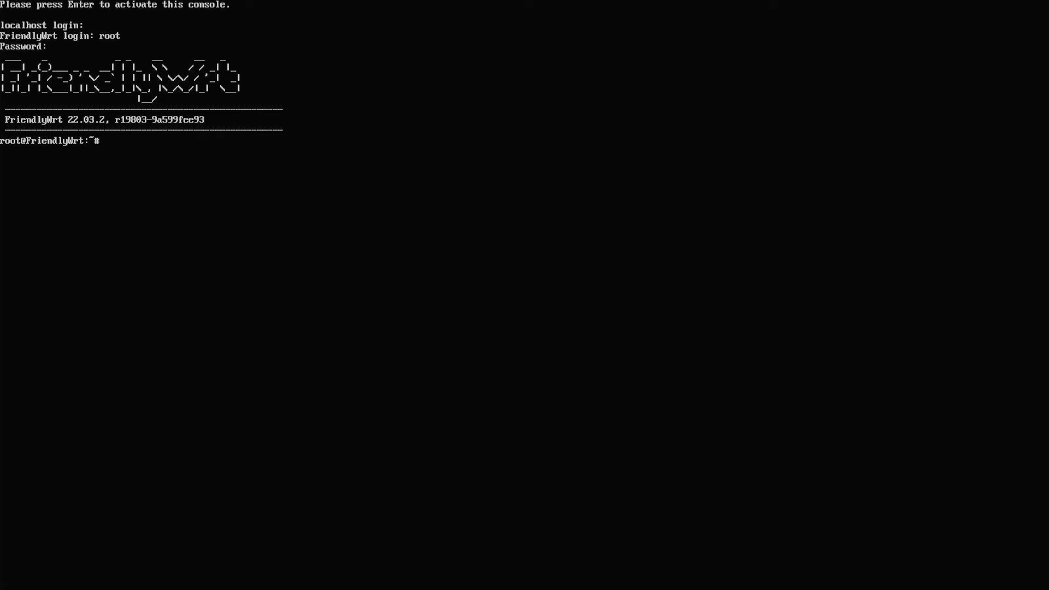
{"action": "type", "text": "ifconfi"}
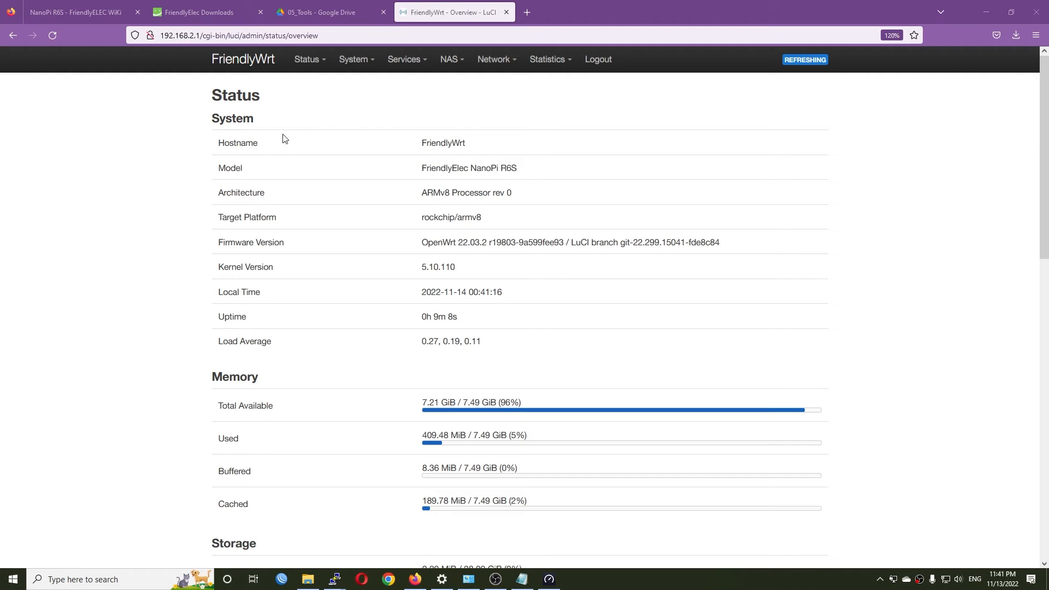
{"action": "mouse_move", "coordinate": [504, 230]}
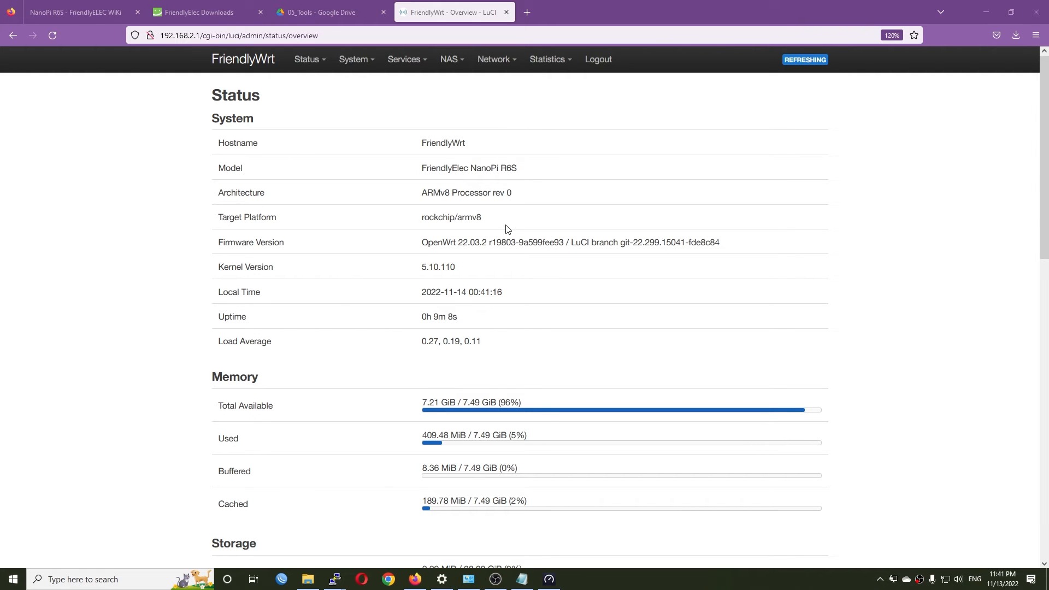
{"action": "mouse_move", "coordinate": [432, 185]}
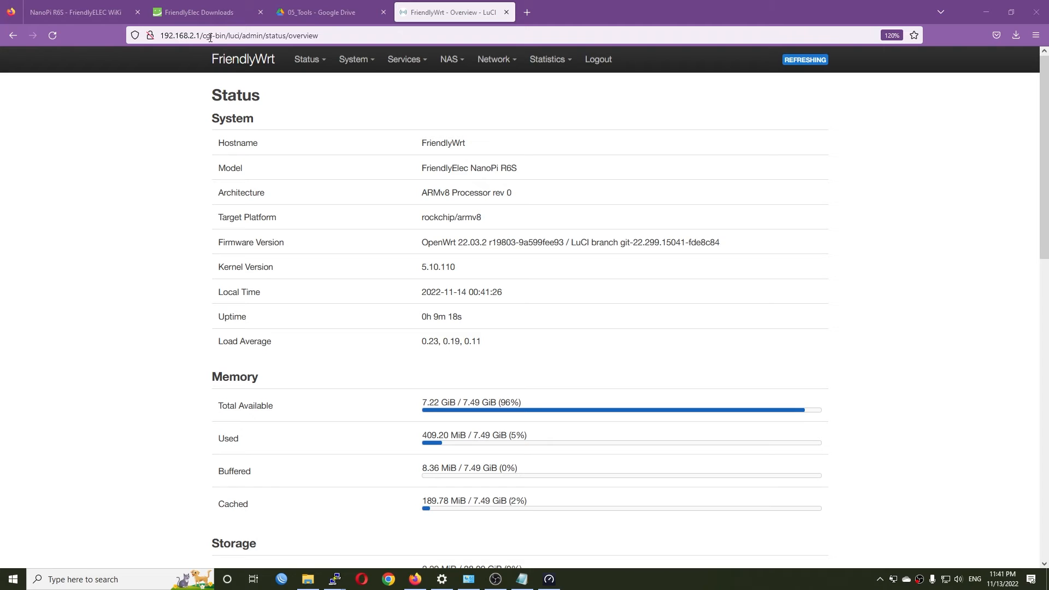
{"action": "mouse_move", "coordinate": [525, 177]}
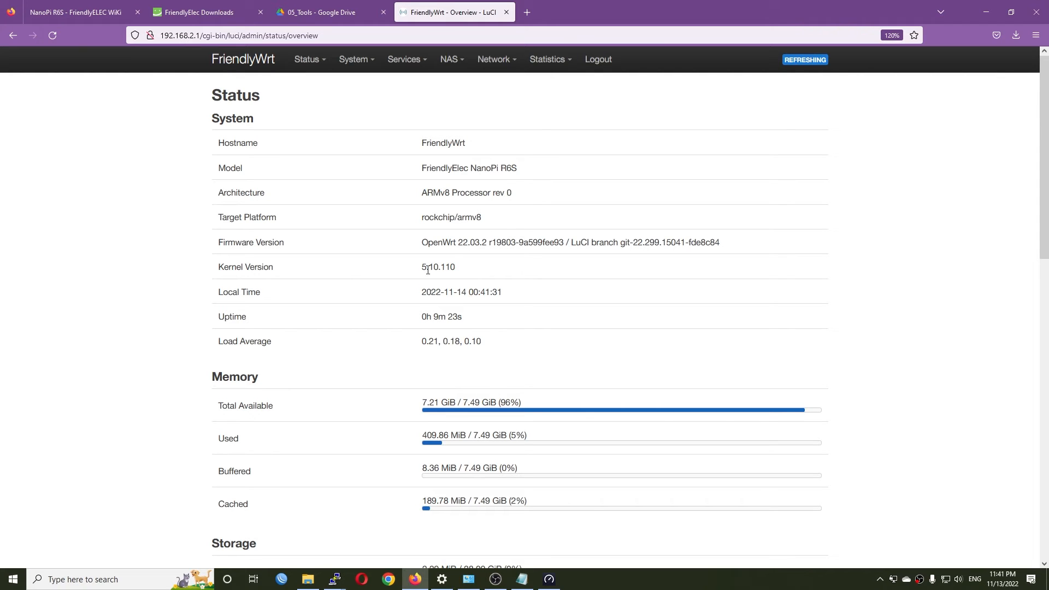
{"action": "mouse_move", "coordinate": [463, 271]}
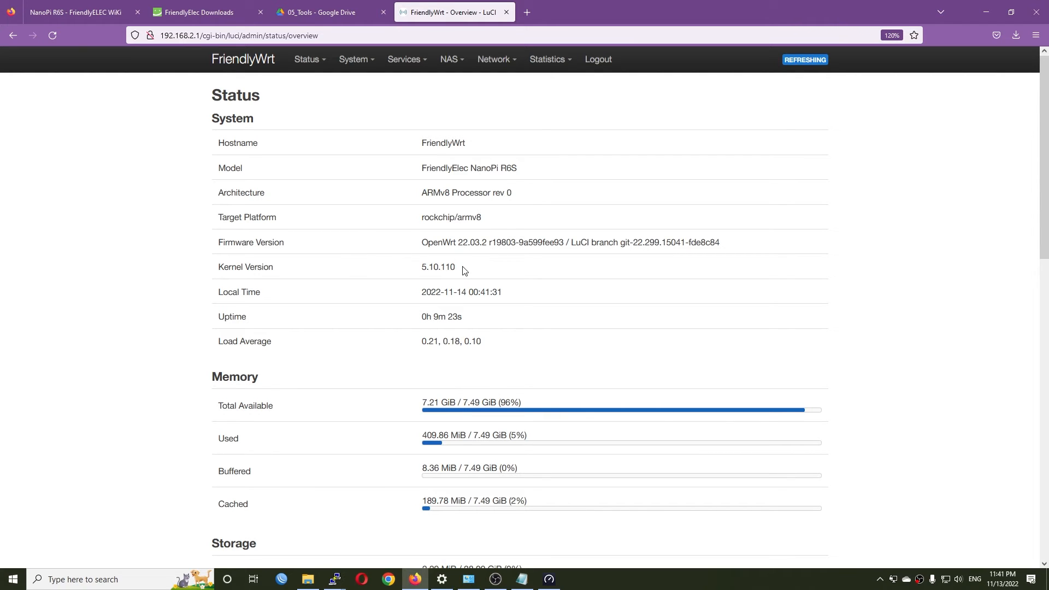
{"action": "mouse_move", "coordinate": [511, 378]}
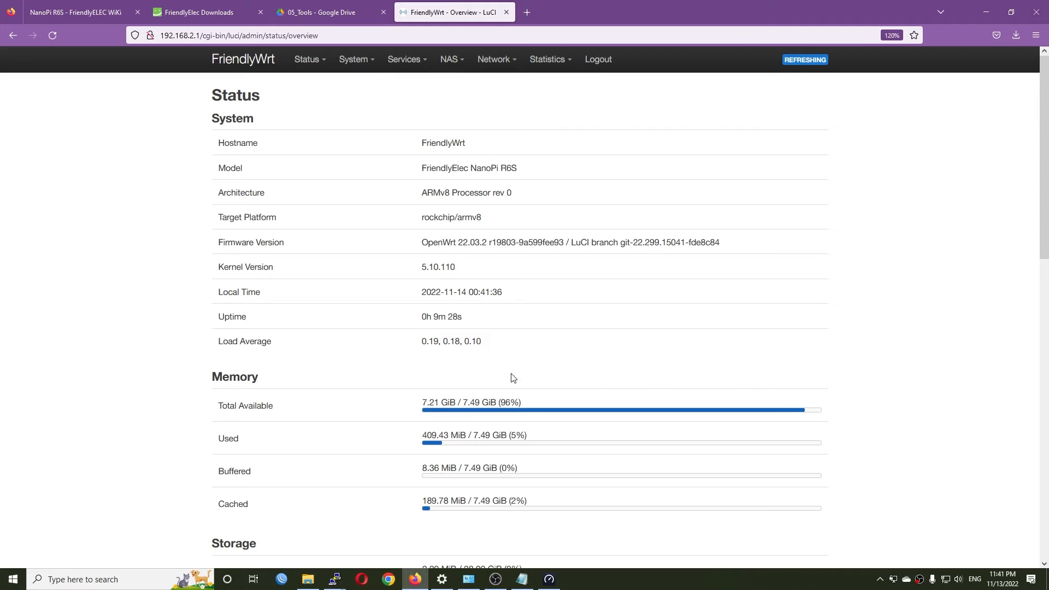
{"action": "scroll", "scroll_direction": "down", "scroll_amount": 3}
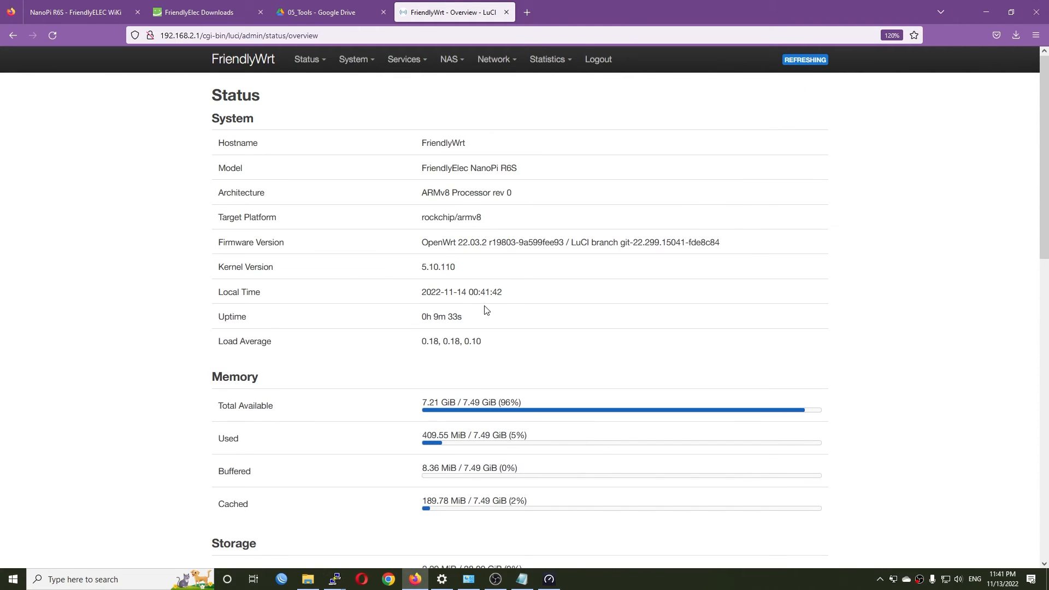
{"action": "left_click", "coordinate": [354, 59]}
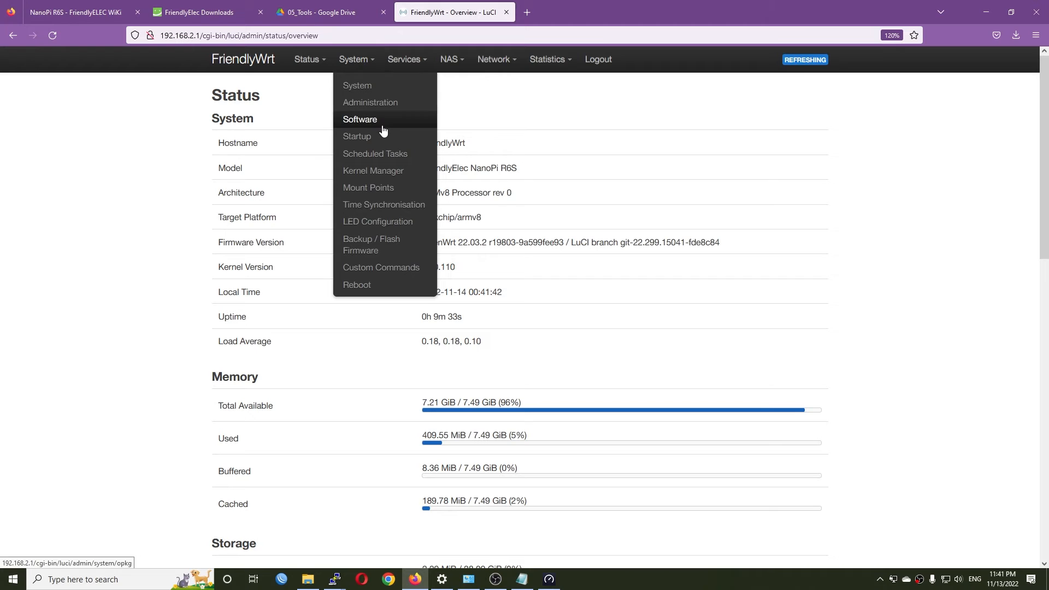
{"action": "left_click", "coordinate": [360, 119]}
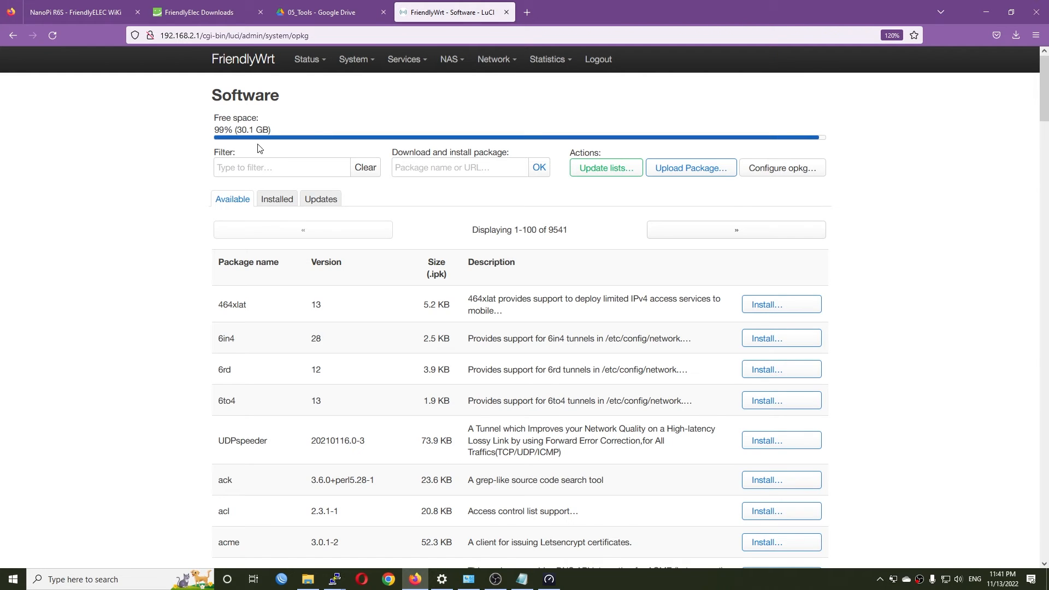
{"action": "mouse_move", "coordinate": [283, 143]}
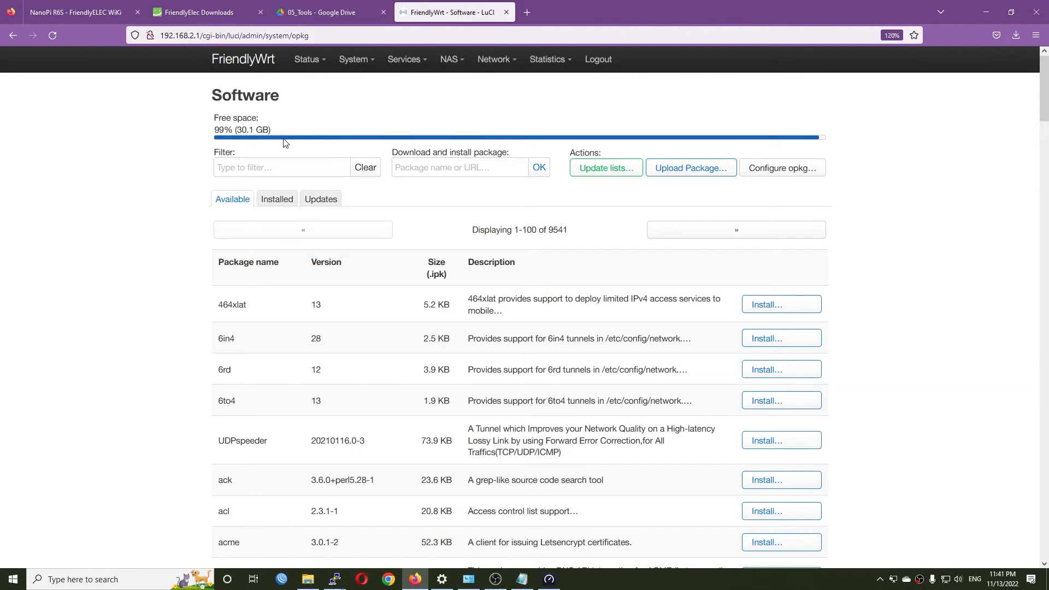
{"action": "mouse_move", "coordinate": [315, 105]}
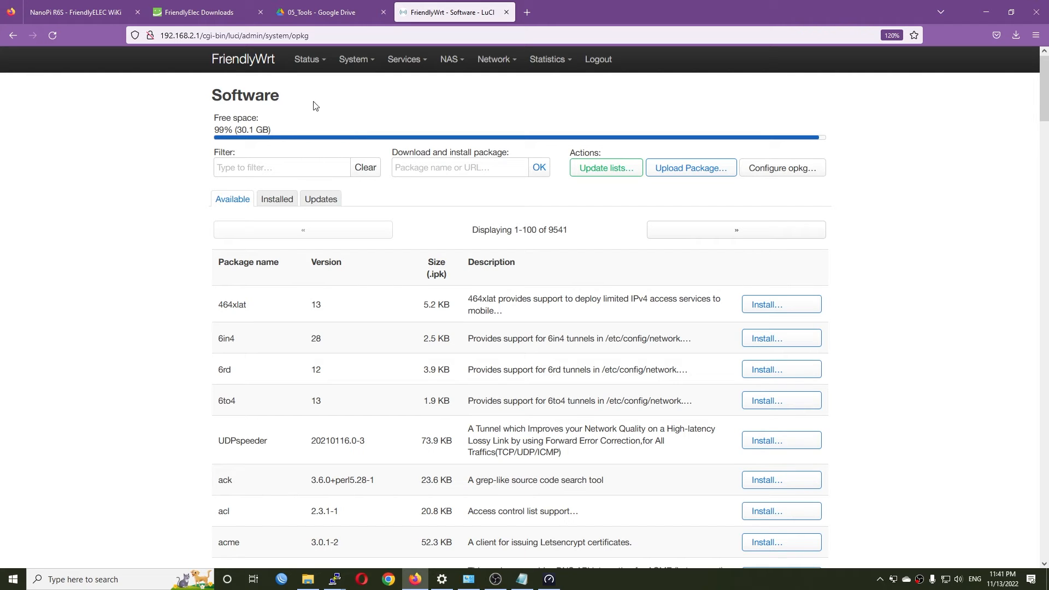
{"action": "mouse_move", "coordinate": [394, 98]}
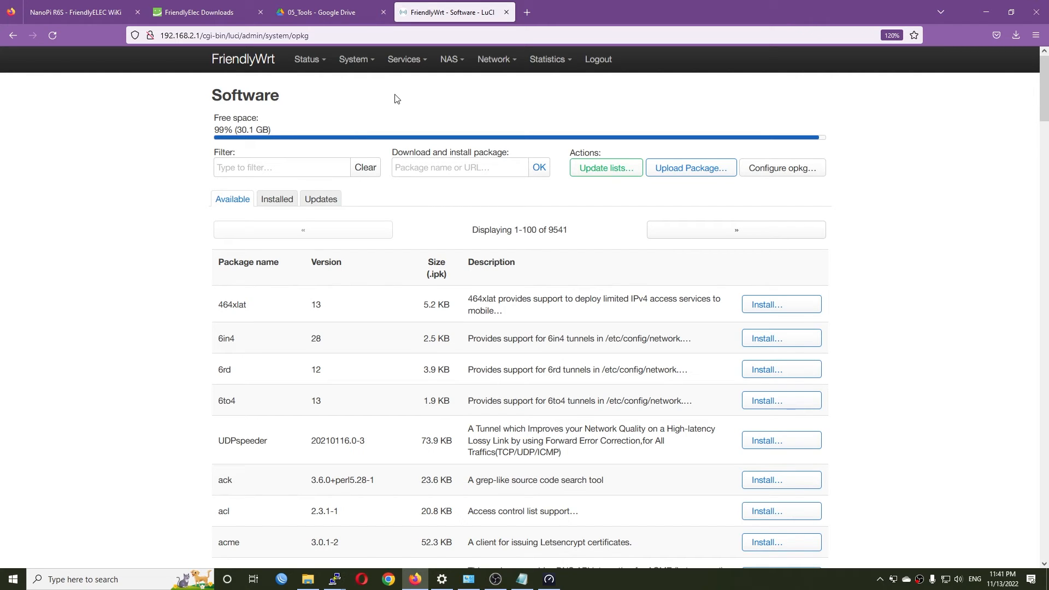
{"action": "left_click", "coordinate": [306, 59]}
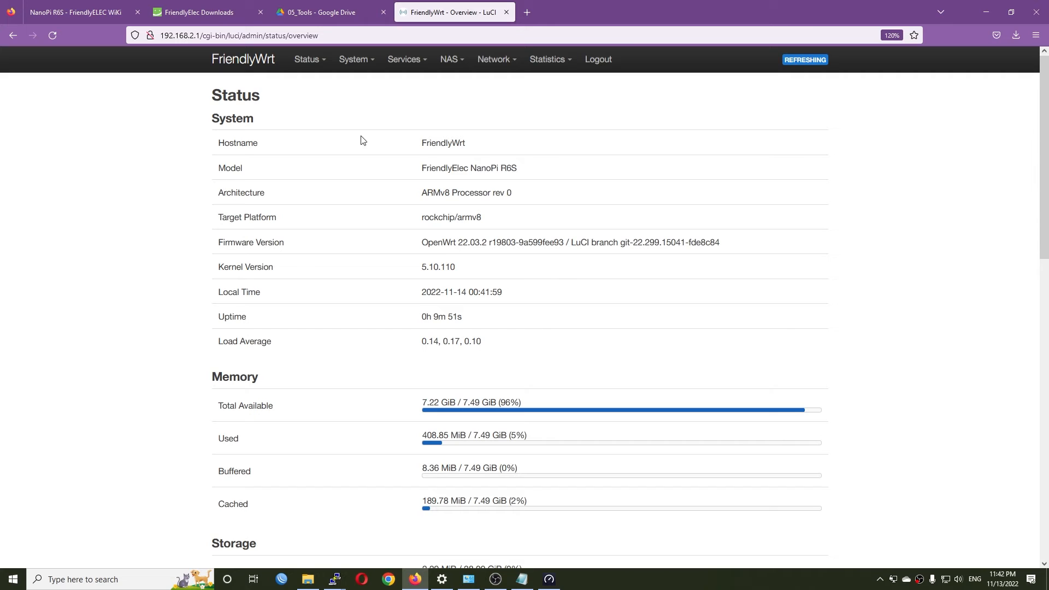
{"action": "left_click", "coordinate": [307, 59]}
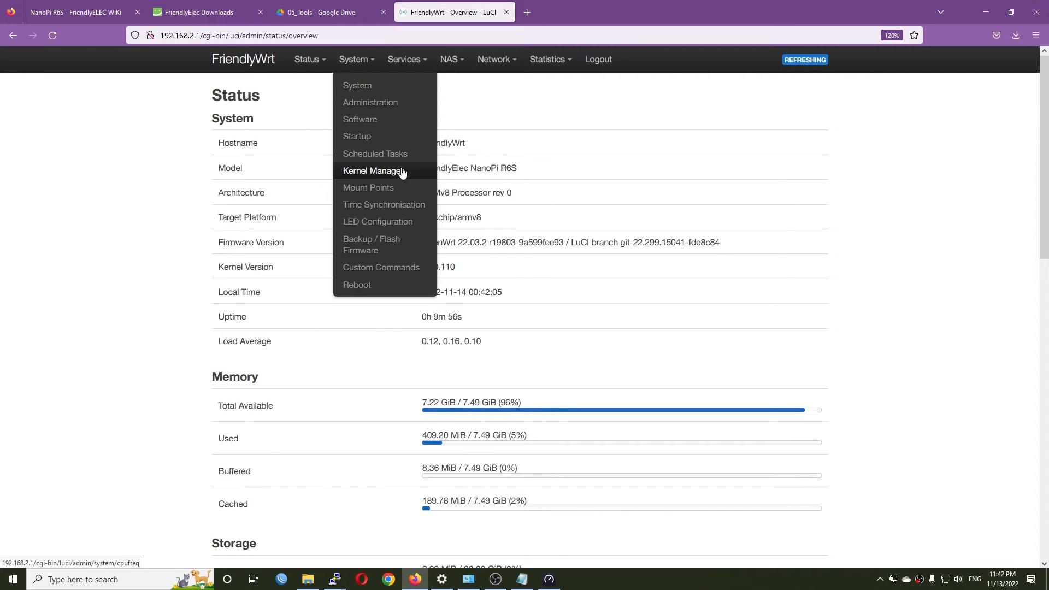
{"action": "mouse_move", "coordinate": [368, 188]}
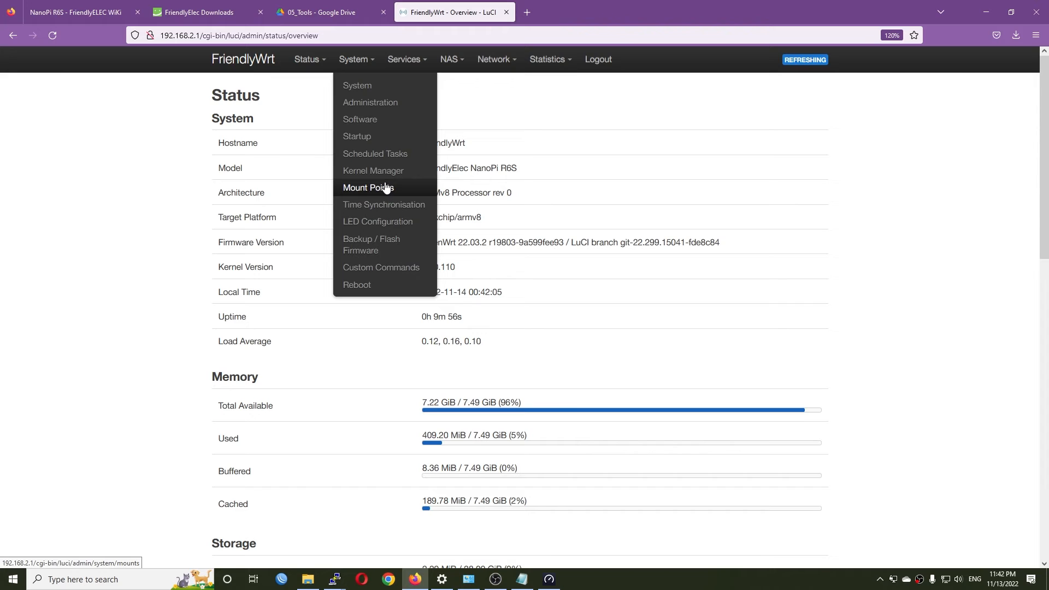
{"action": "mouse_move", "coordinate": [377, 221]}
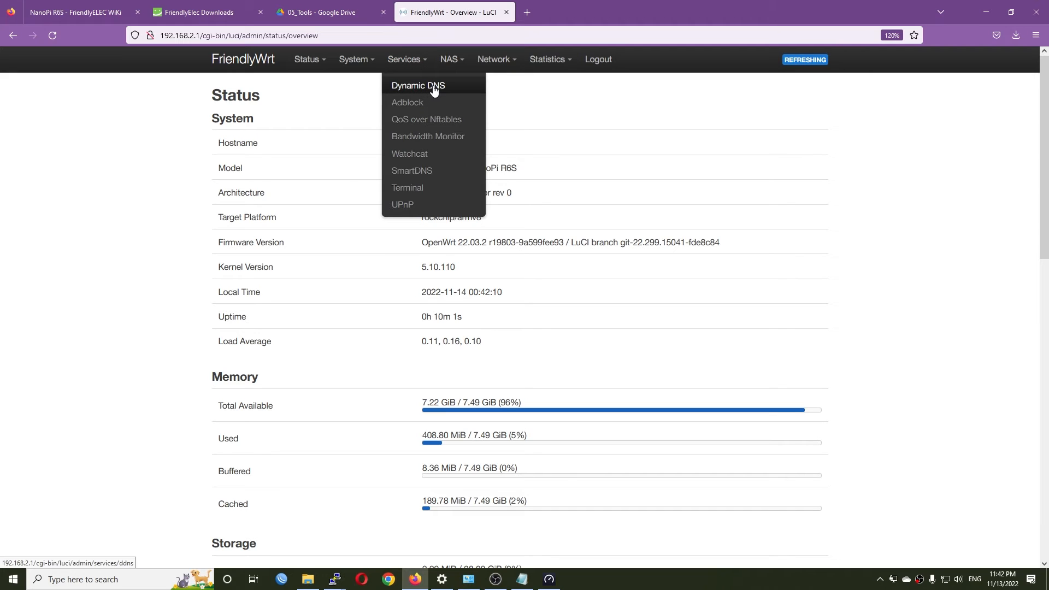
{"action": "mouse_move", "coordinate": [438, 119]}
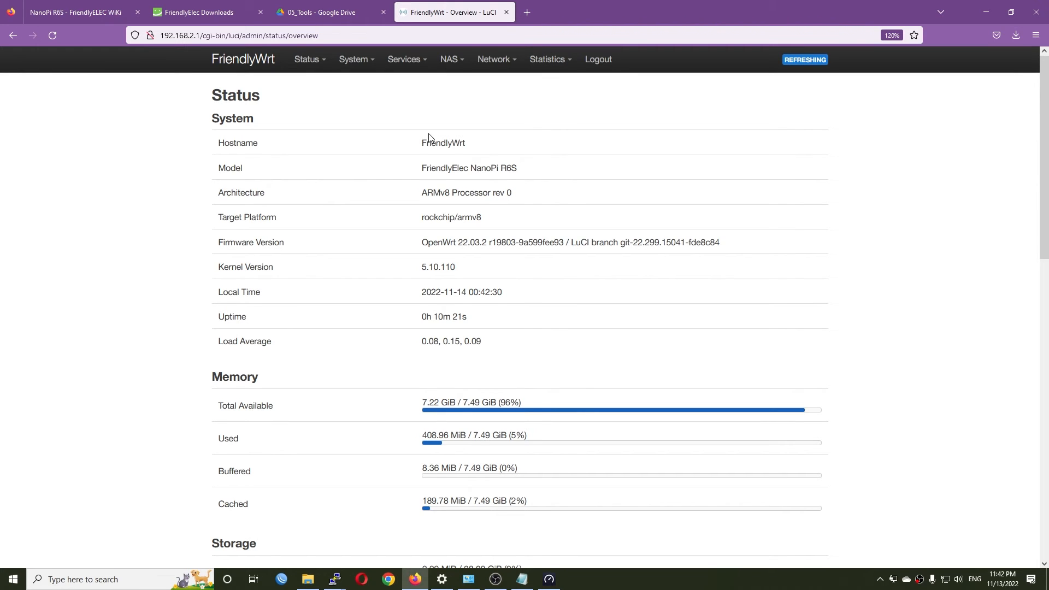
Step: Review the WAN interface's PPPoE-on-eth2 and firewall zone settings under Network > Interfaces, then dismiss
{"action": "left_click", "coordinate": [493, 60]}
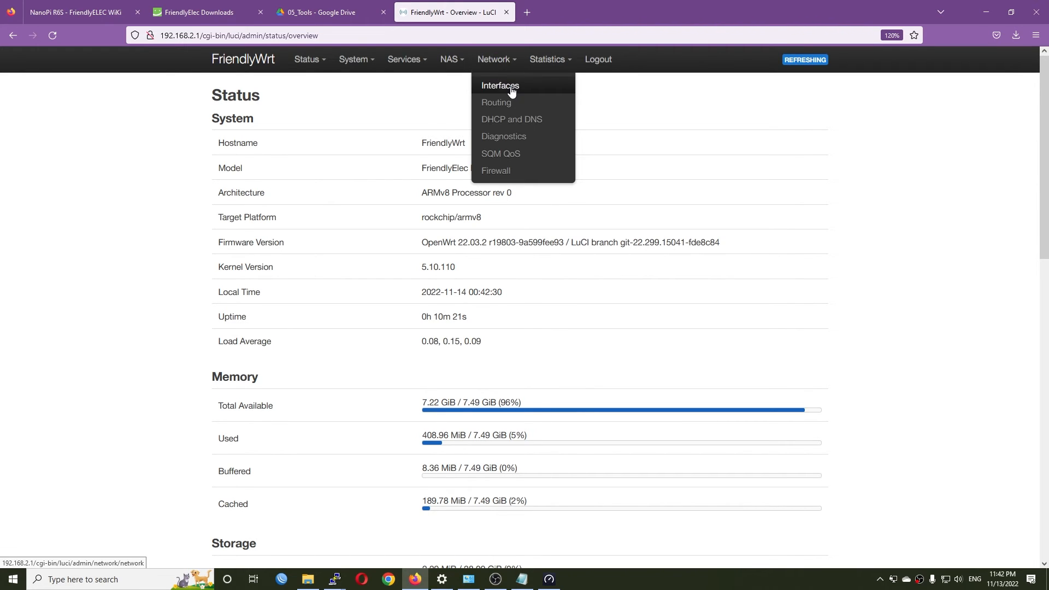
{"action": "left_click", "coordinate": [499, 86]}
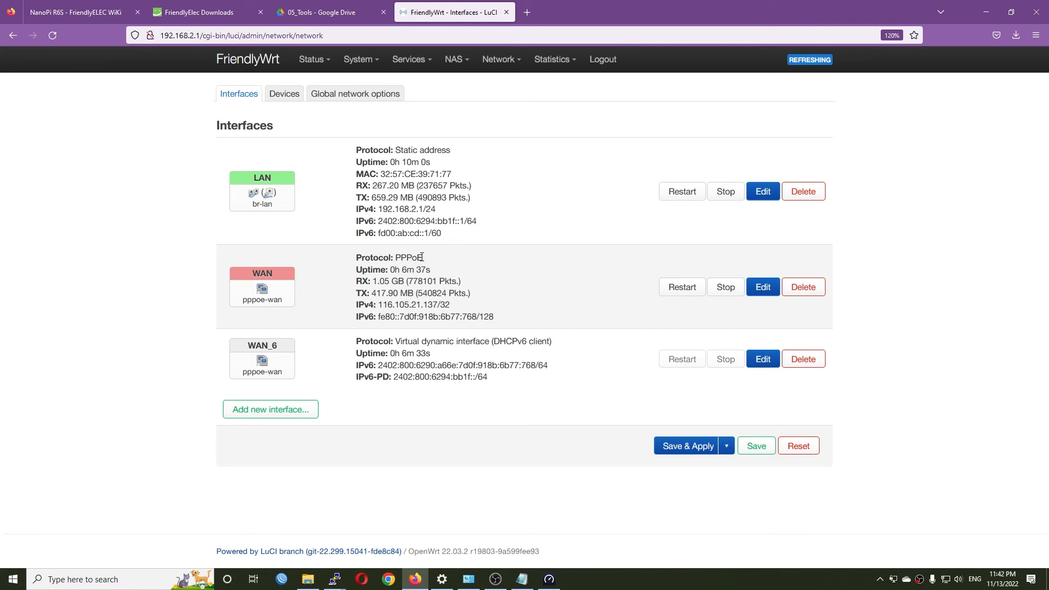
{"action": "left_click", "coordinate": [762, 286]}
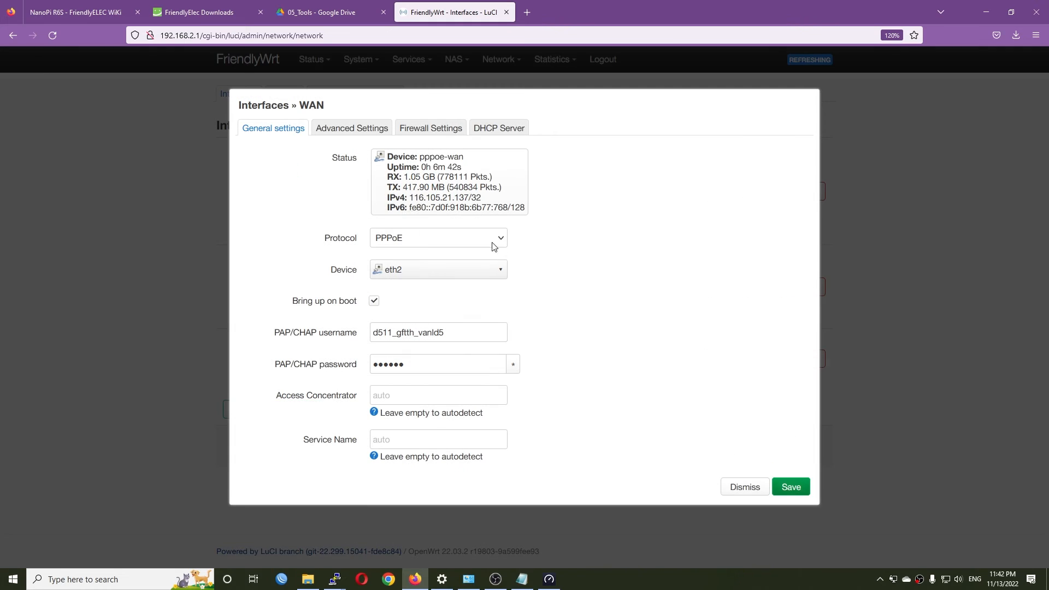
{"action": "mouse_move", "coordinate": [441, 275]}
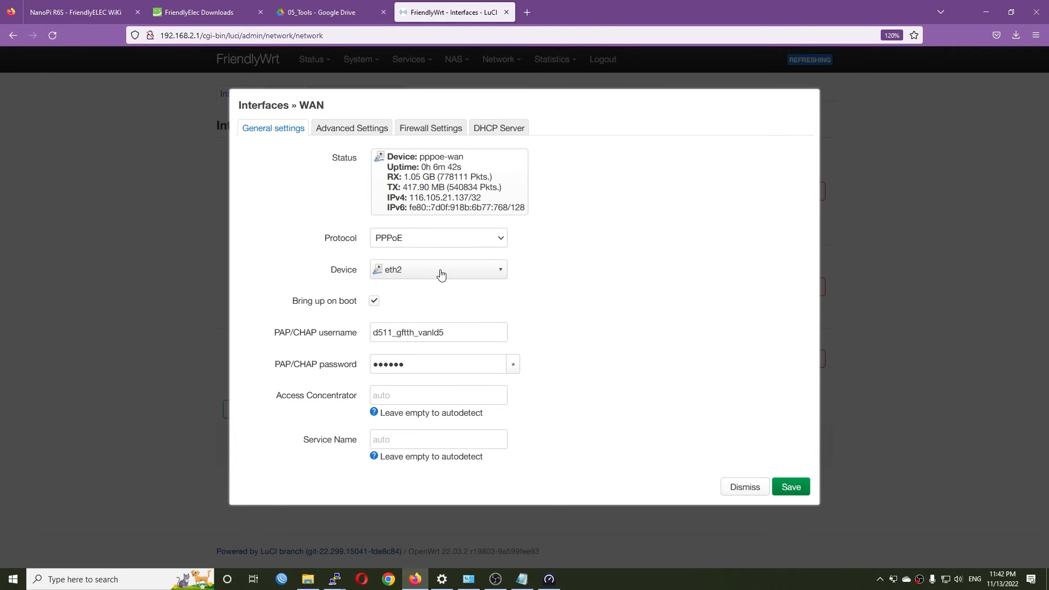
{"action": "mouse_move", "coordinate": [468, 277]}
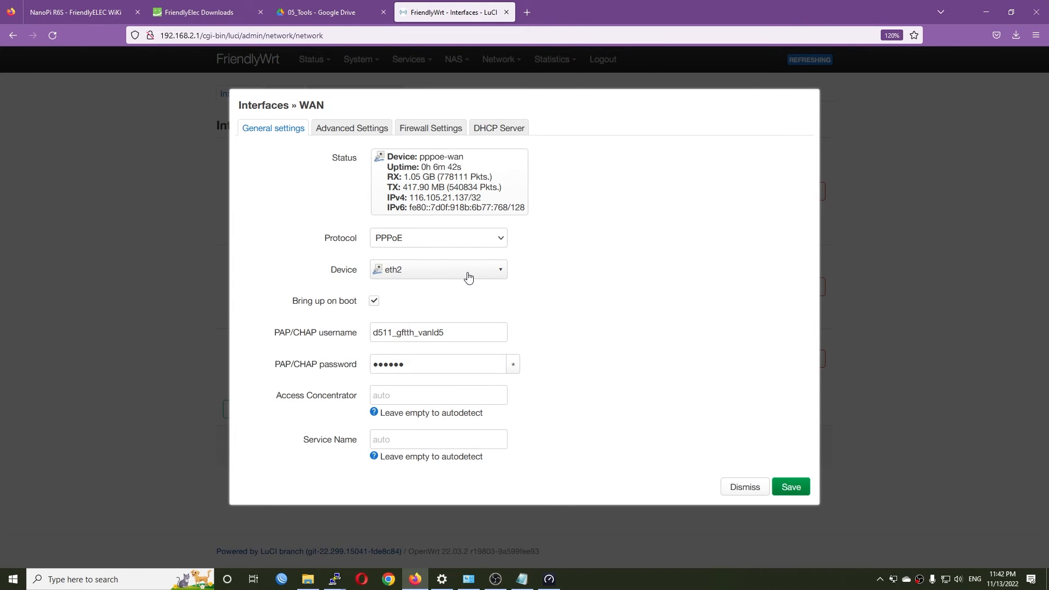
{"action": "left_click", "coordinate": [430, 128]}
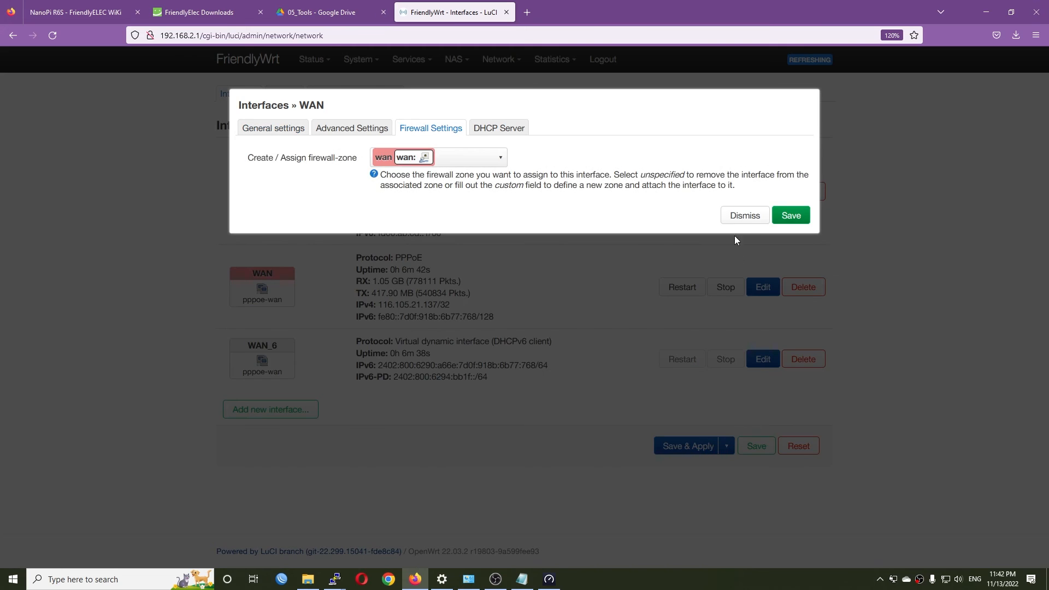
{"action": "left_click", "coordinate": [744, 214]}
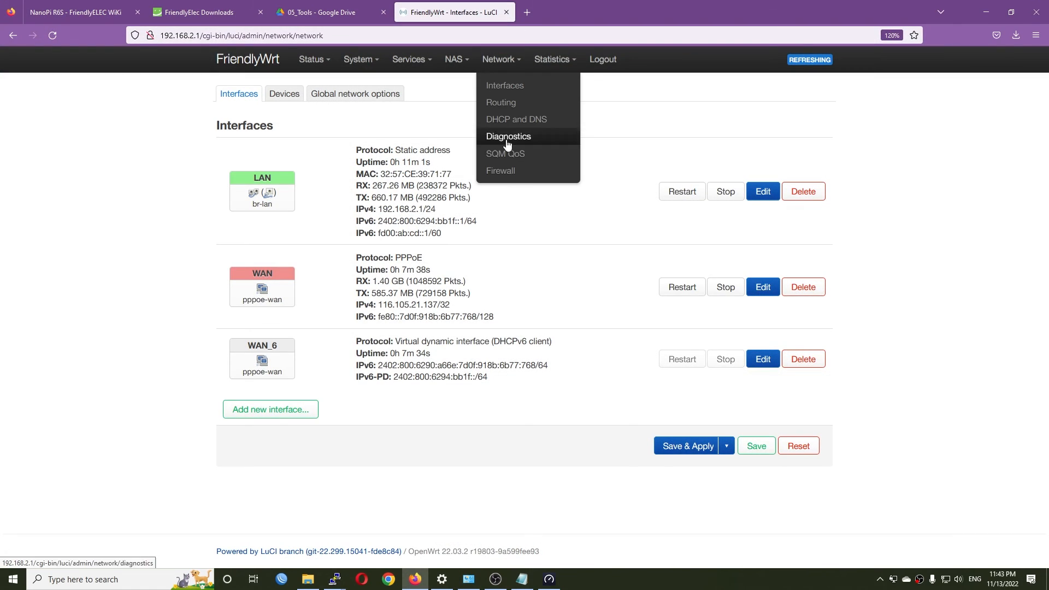
Step: Run the Ookla speed test (396.91 Mbps down, 139.96 up) while htop shows CPU load, then return to Interfaces
{"action": "left_click", "coordinate": [500, 170]}
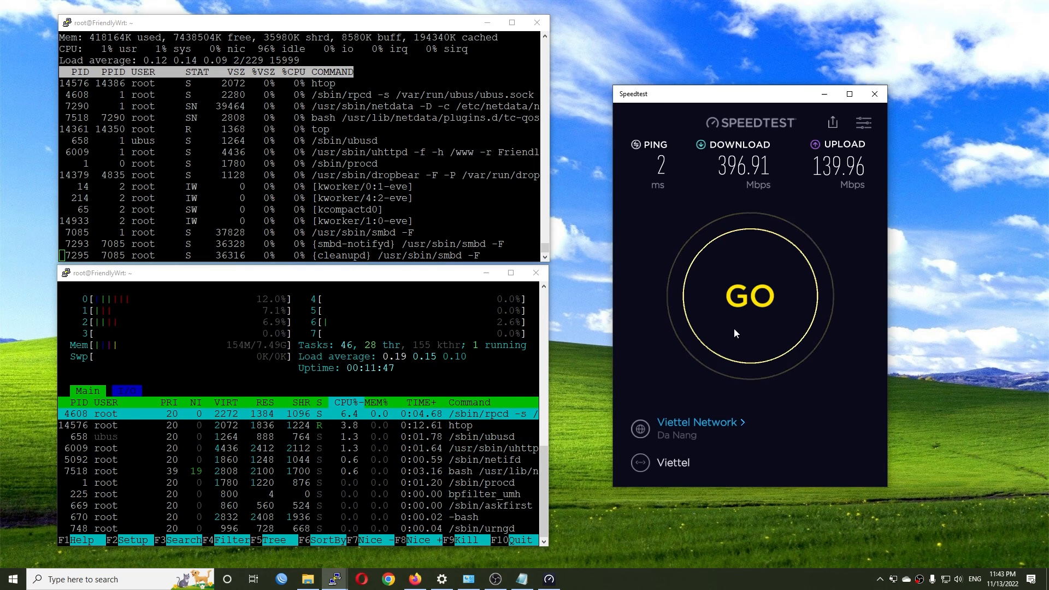
{"action": "left_click", "coordinate": [749, 296]}
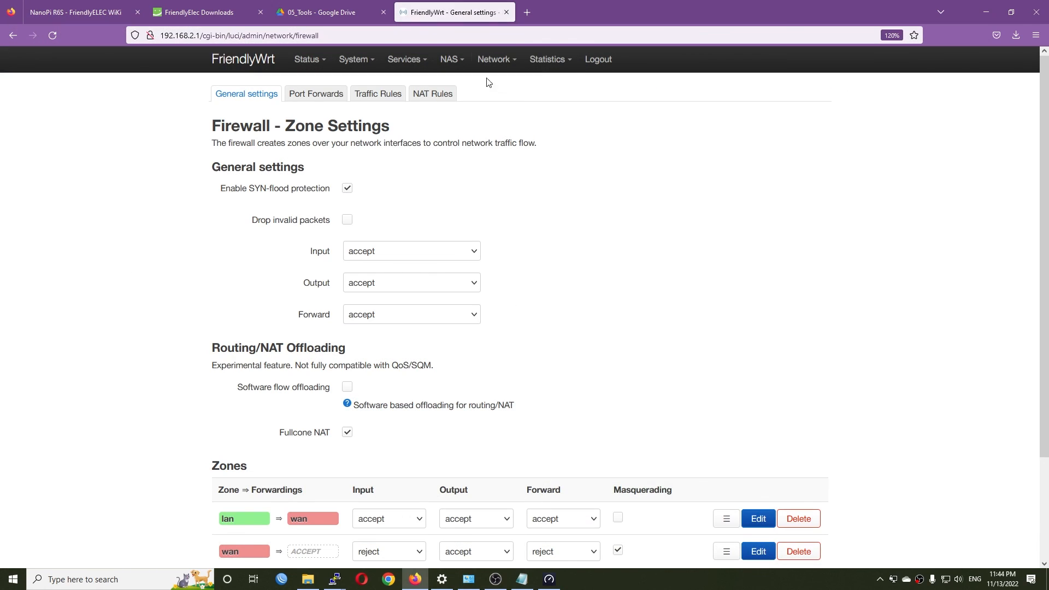
{"action": "left_click", "coordinate": [498, 59]}
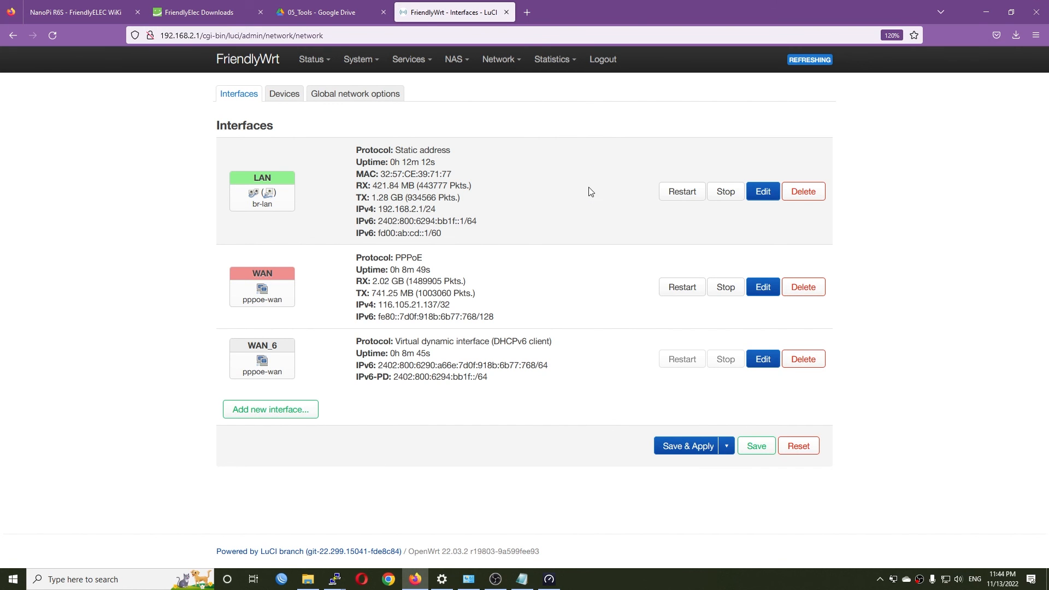